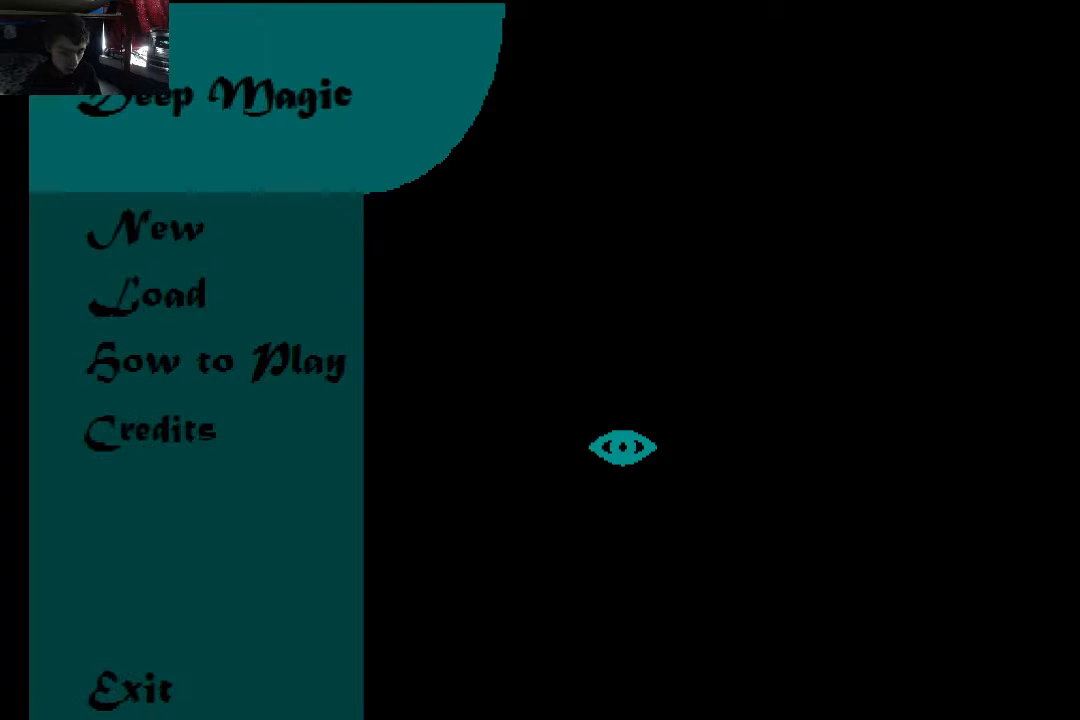
Start a new game from the title menu with the level 1 wizard.
left_click(146, 228)
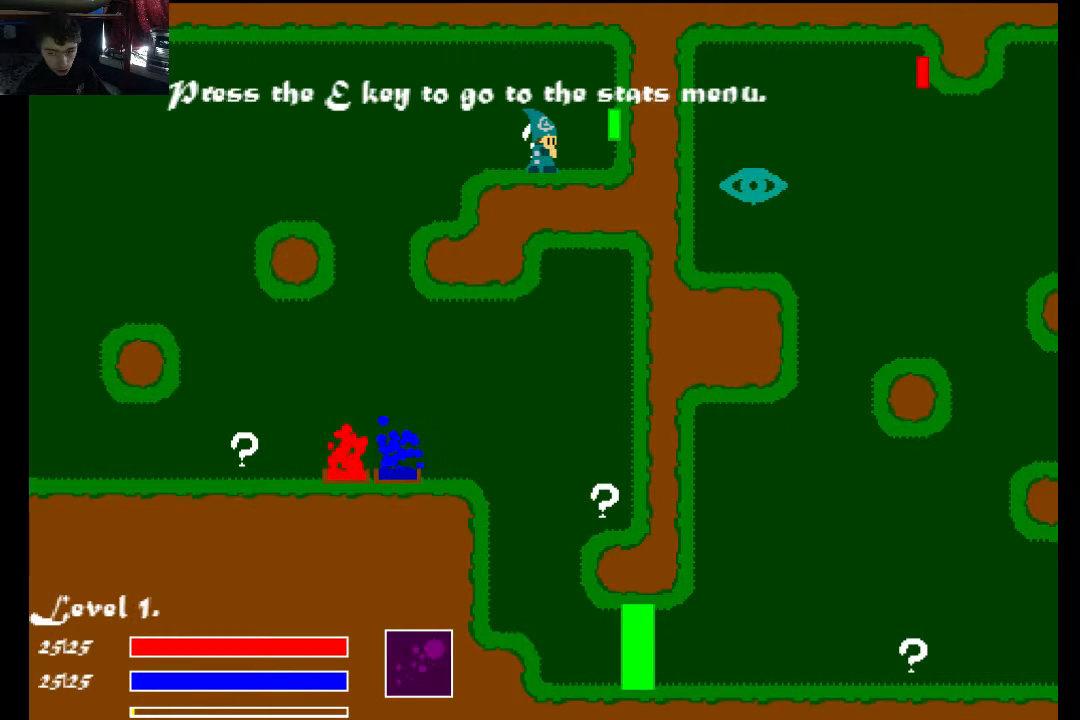
Bring up the stats and spell menu with E and pick a spell from the grid.
key("e")
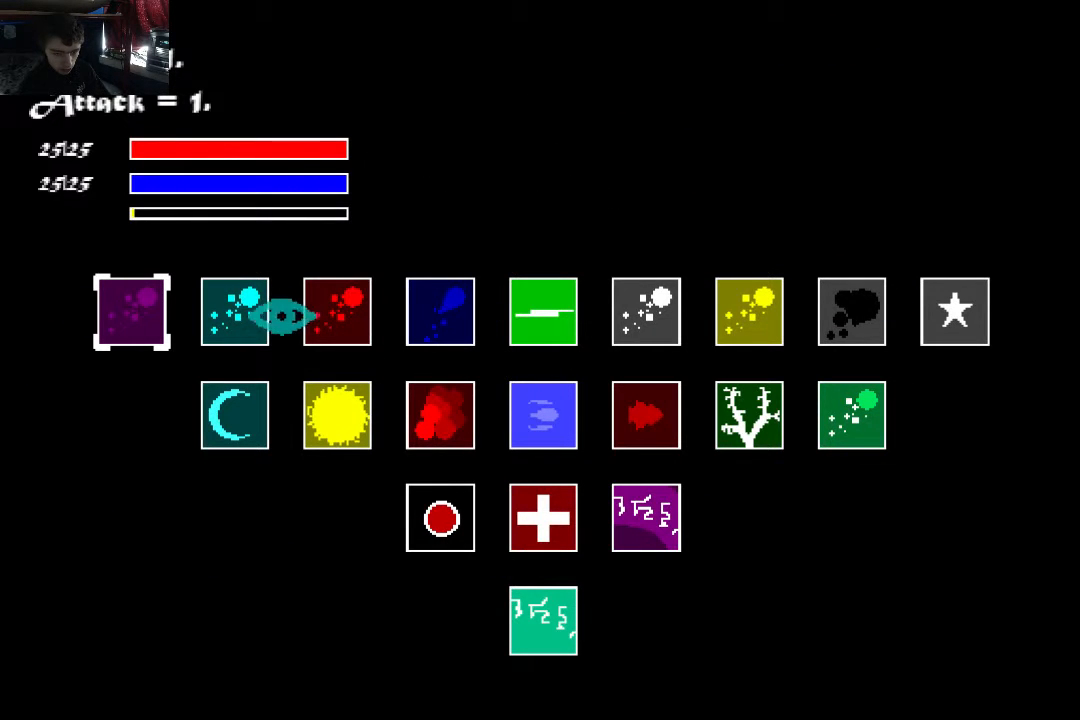
left_click(236, 312)
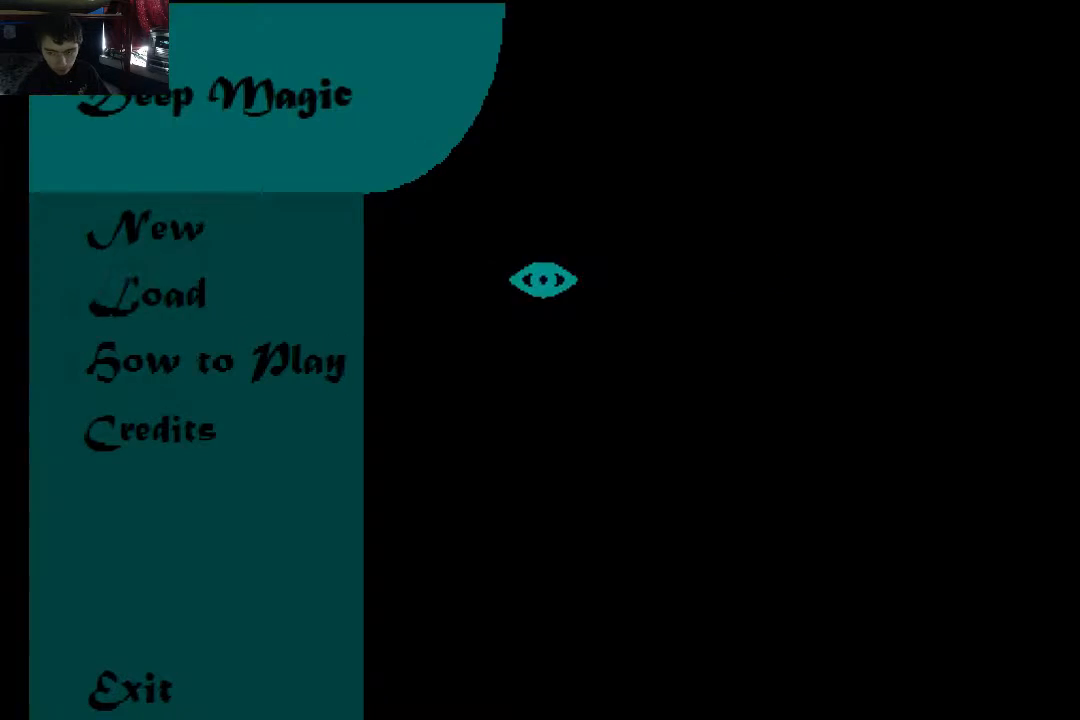
left_click(148, 224)
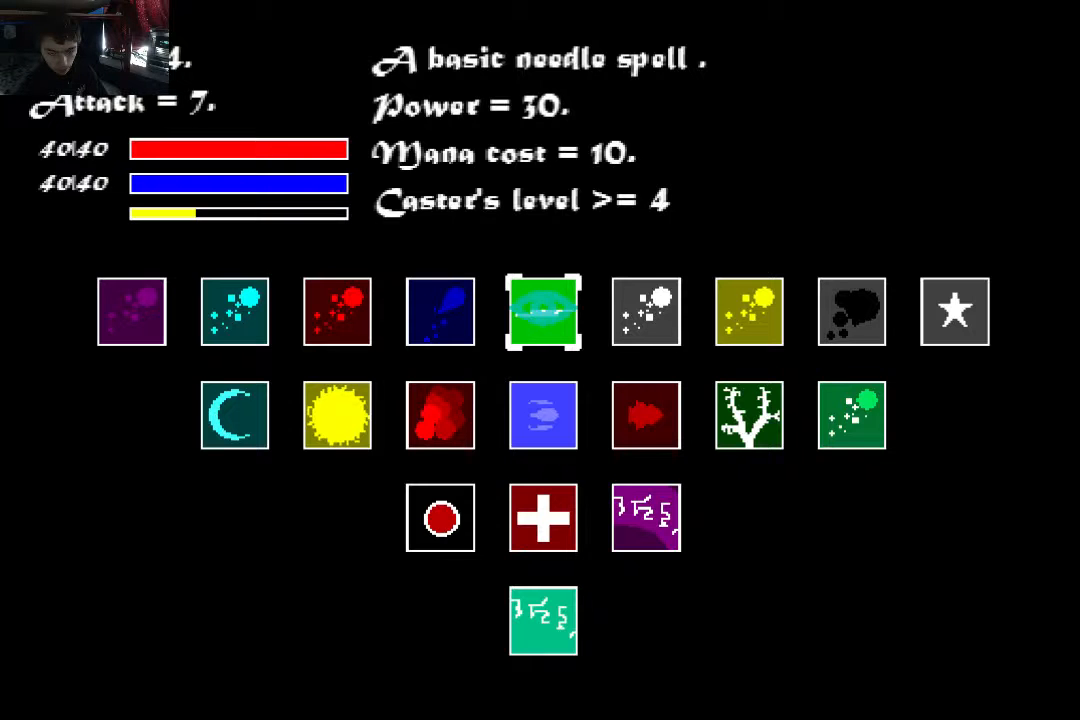
left_click(440, 312)
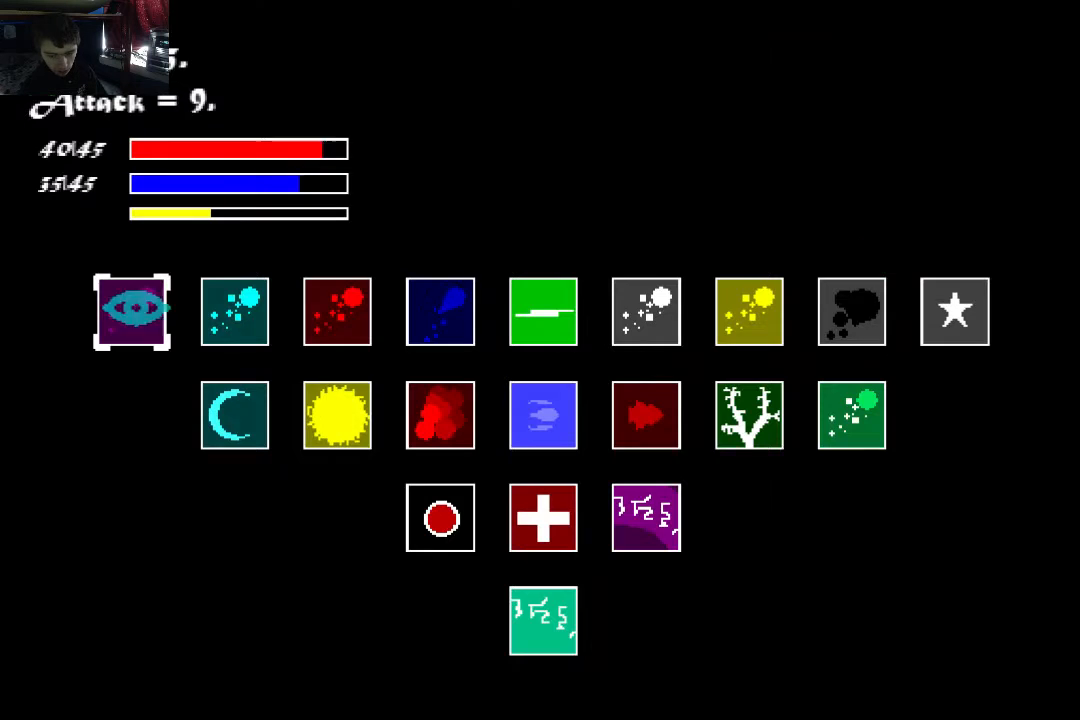
Choose the basic snow spell: power 8, mana cost 3, caster level 5.
left_click(440, 312)
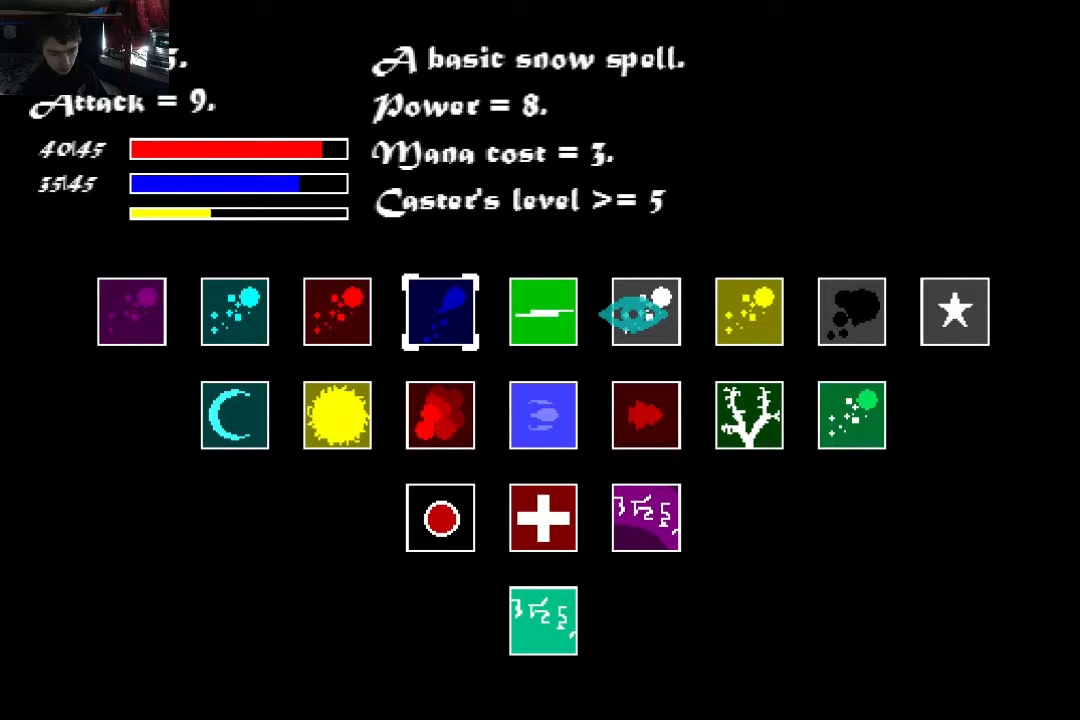
left_click(440, 312)
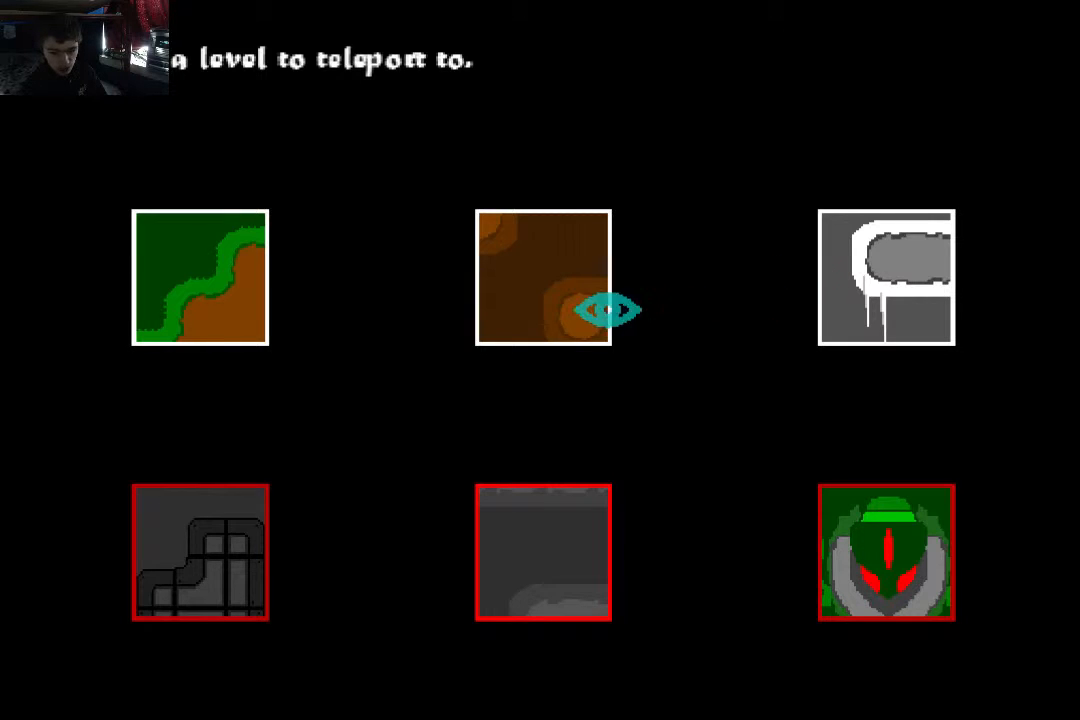
Pick a destination level on the teleport screen and travel there.
left_click(544, 276)
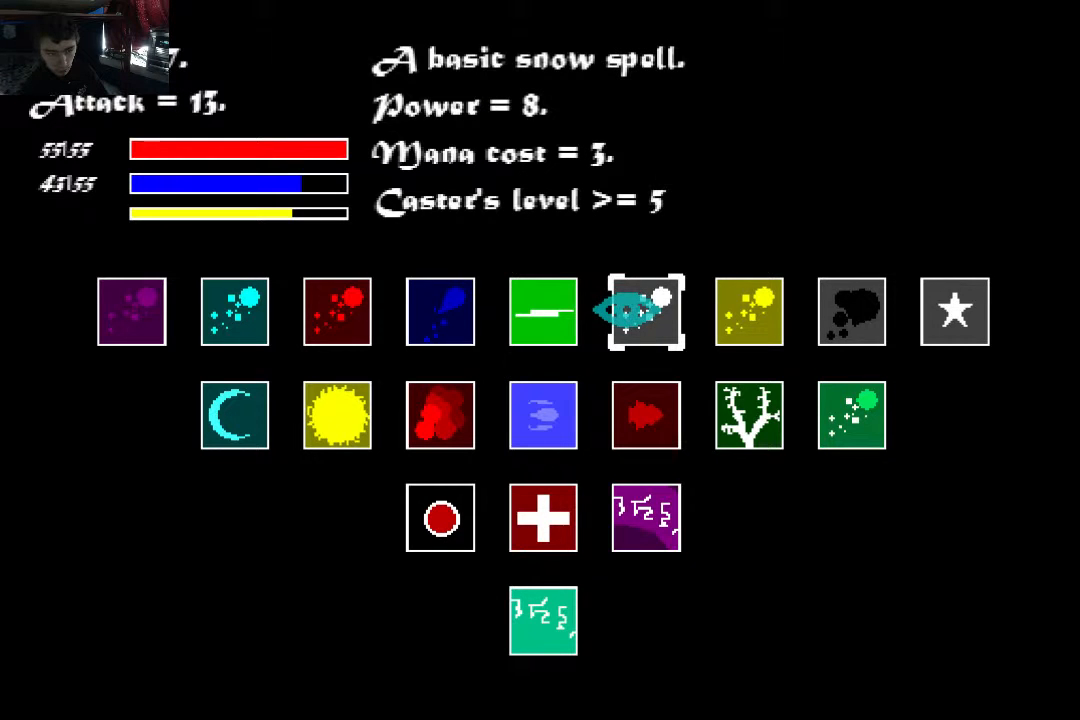
Choose the basic light spell (power 15, mana cost 4) and leave the spell menu.
left_click(748, 312)
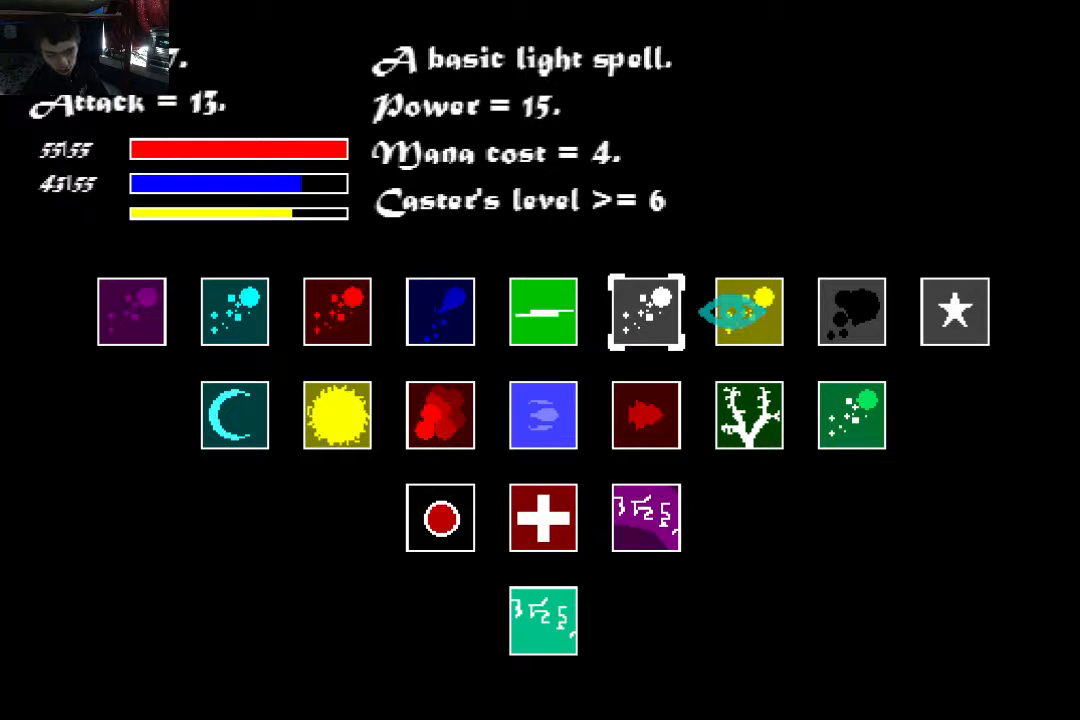
left_click(748, 312)
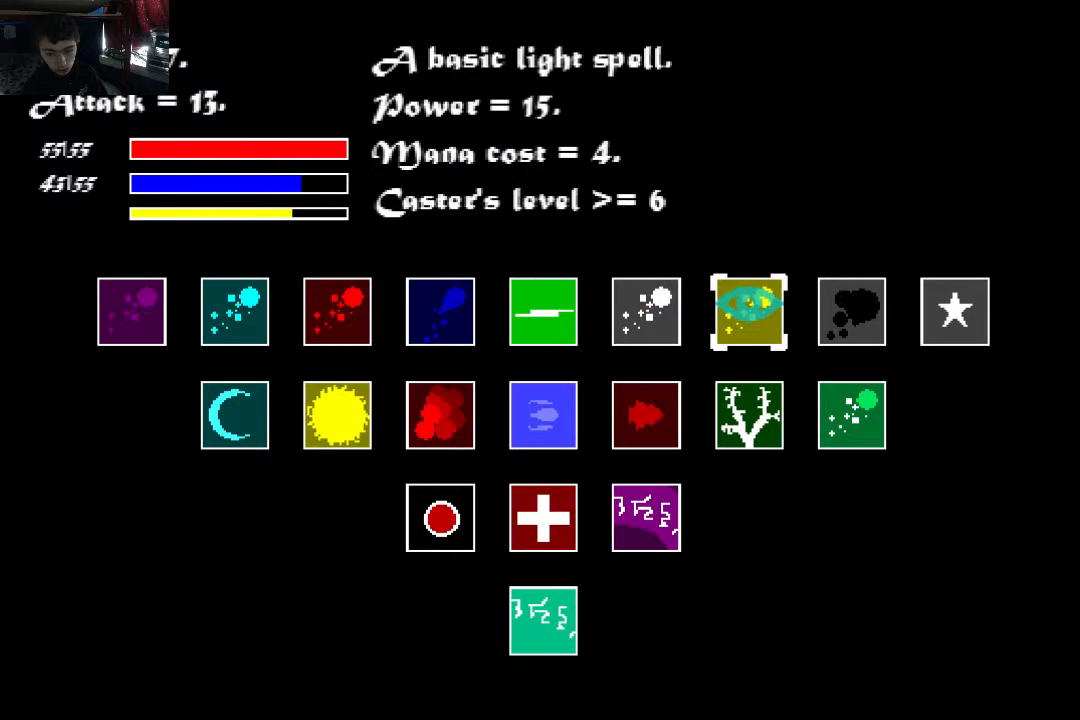
left_click(852, 312)
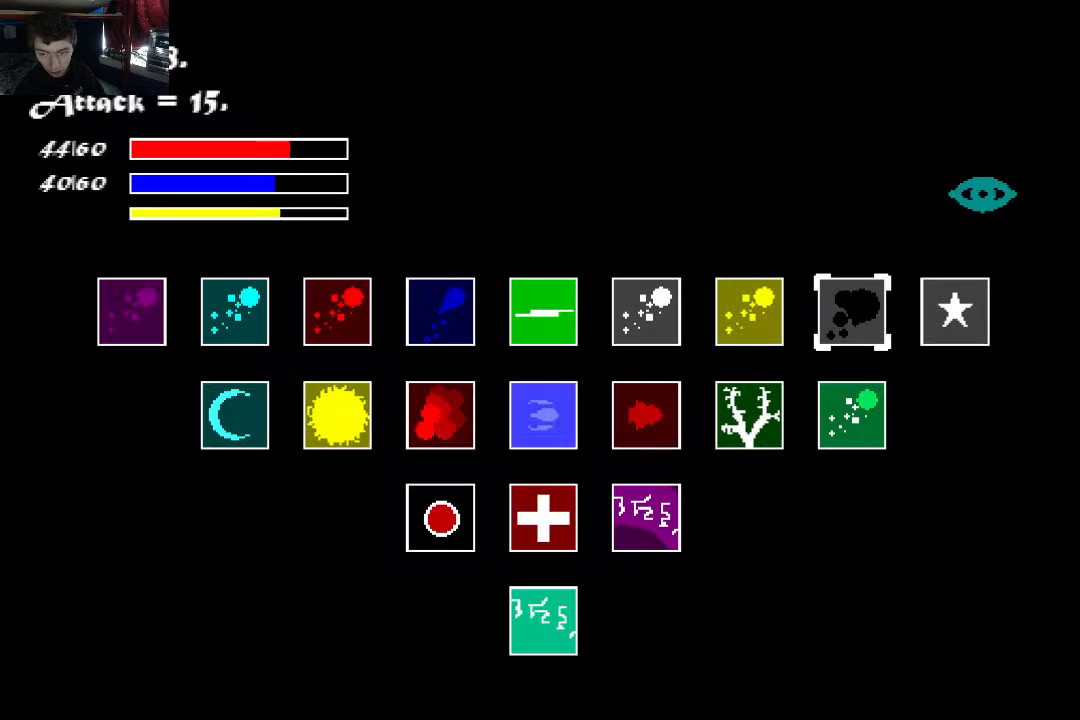
mouse_move(748, 312)
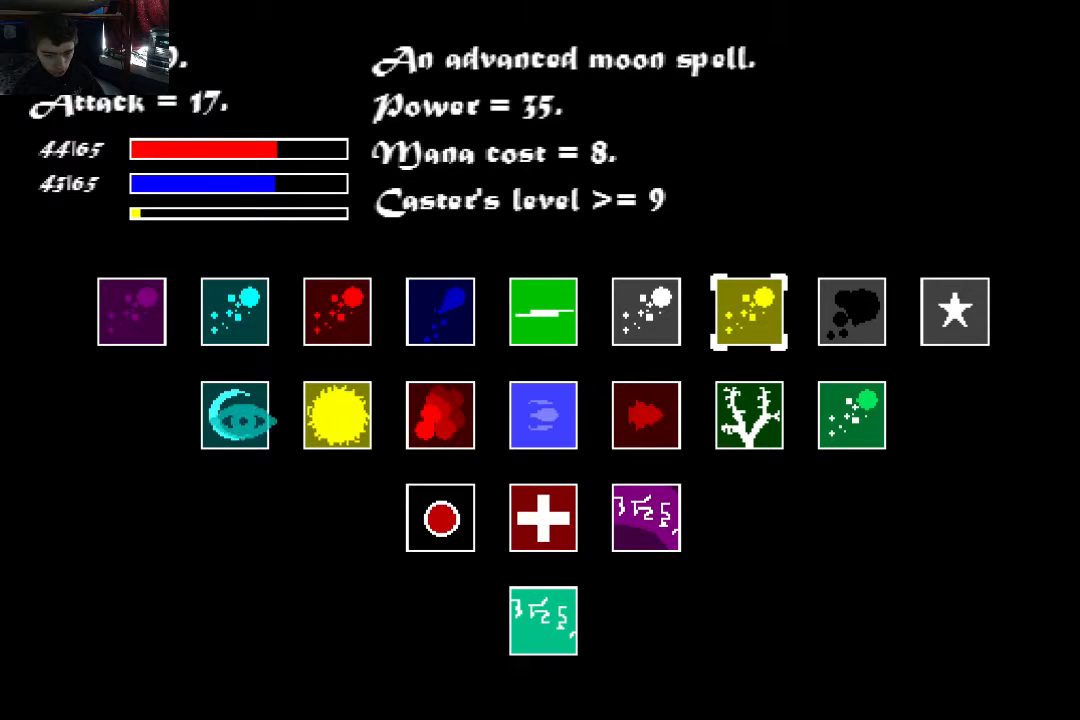
Select the basic dark spell: power 40, mana cost 5, caster level 7.
left_click(748, 312)
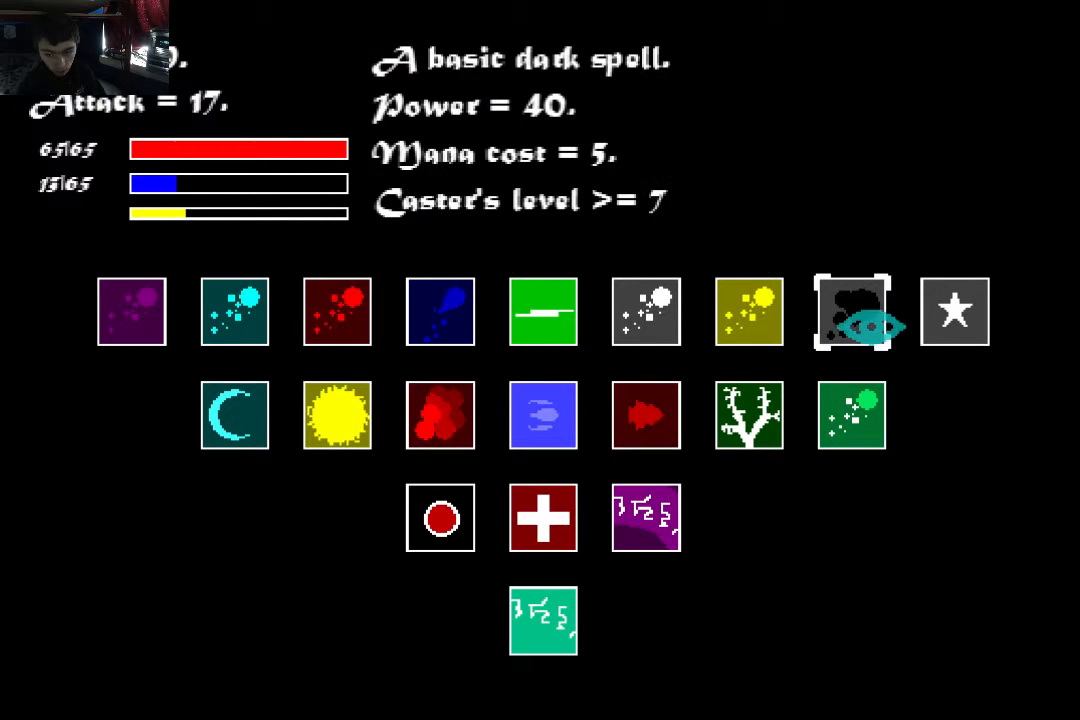
Close the spell menu and resume clearing the level.
left_click(856, 312)
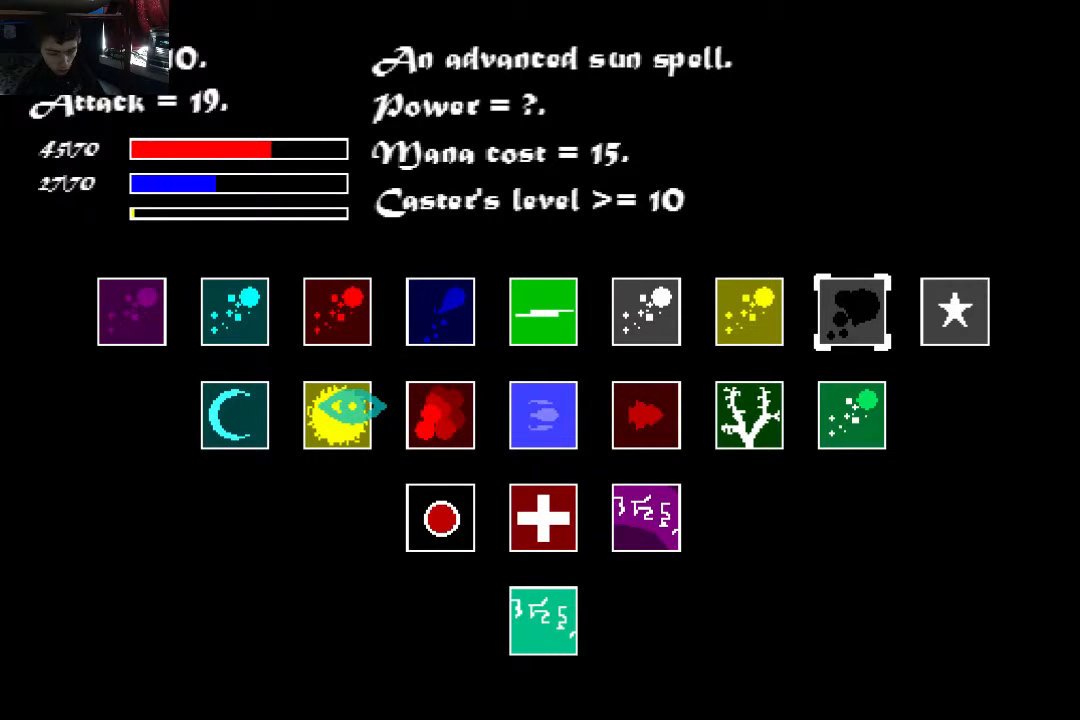
Pick the advanced moon spell (power 35, mana cost 8) for the level 10 wizard.
left_click(234, 414)
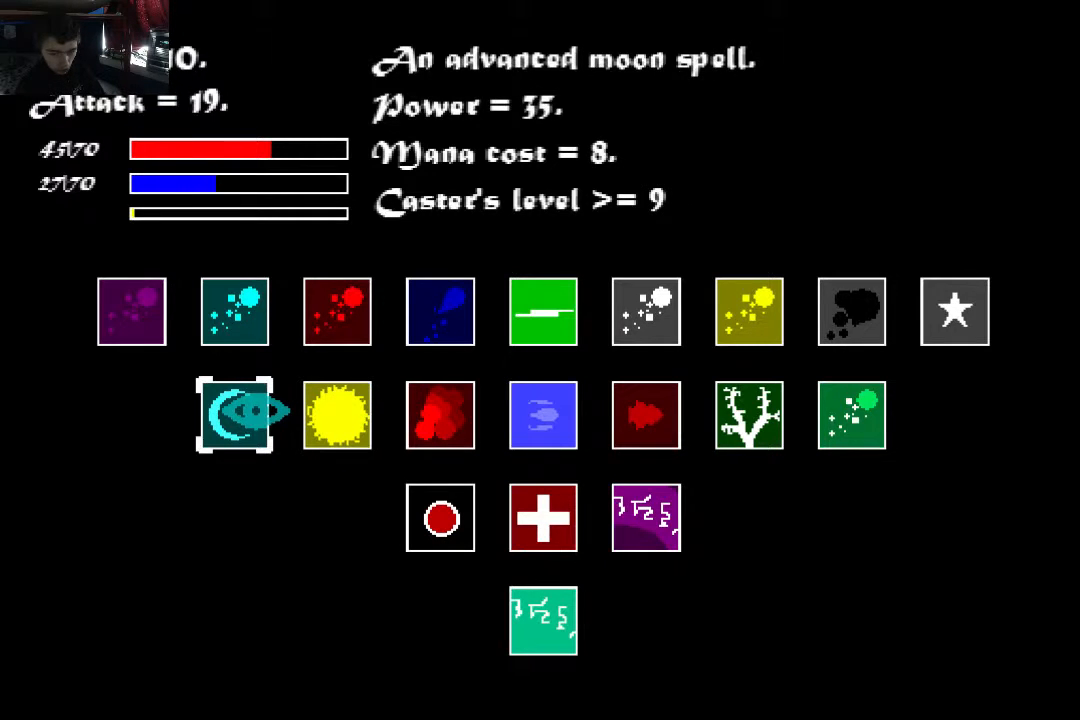
Move the selector from the moon spell to read the basic light spell's stats.
left_click(236, 414)
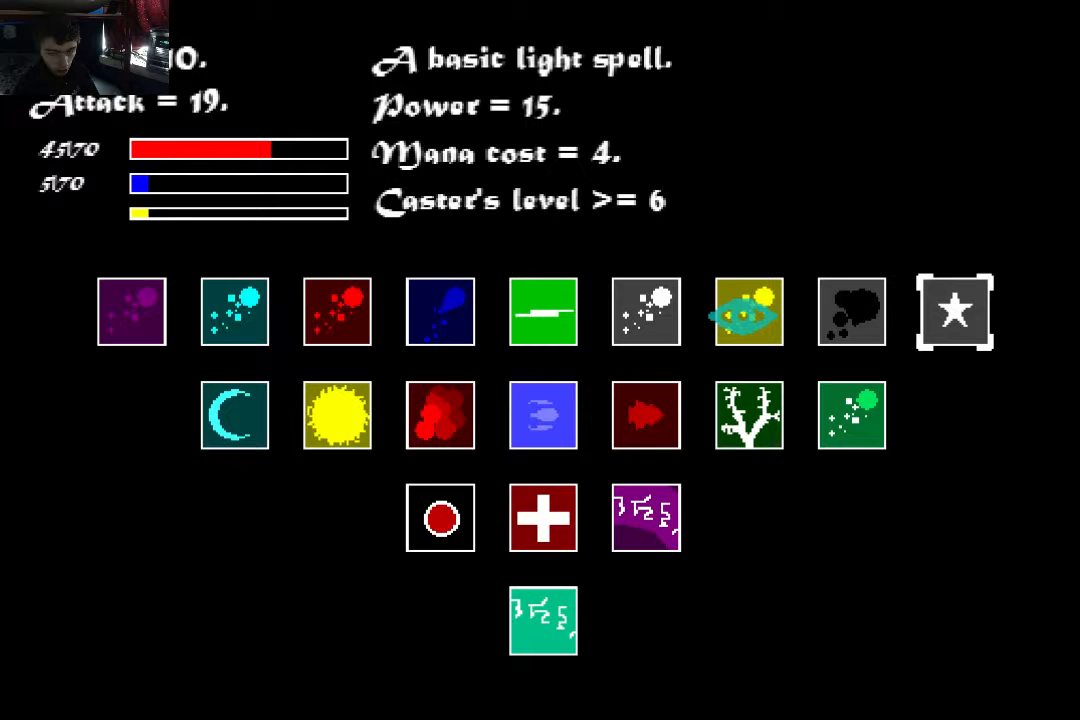
left_click(954, 312)
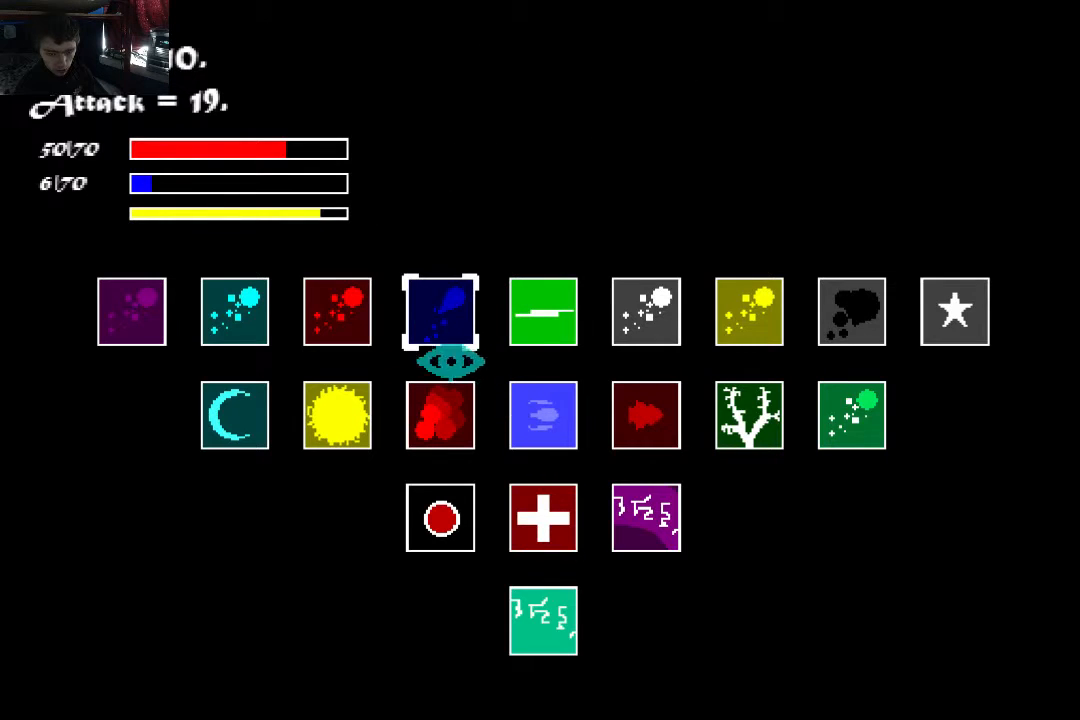
left_click(234, 416)
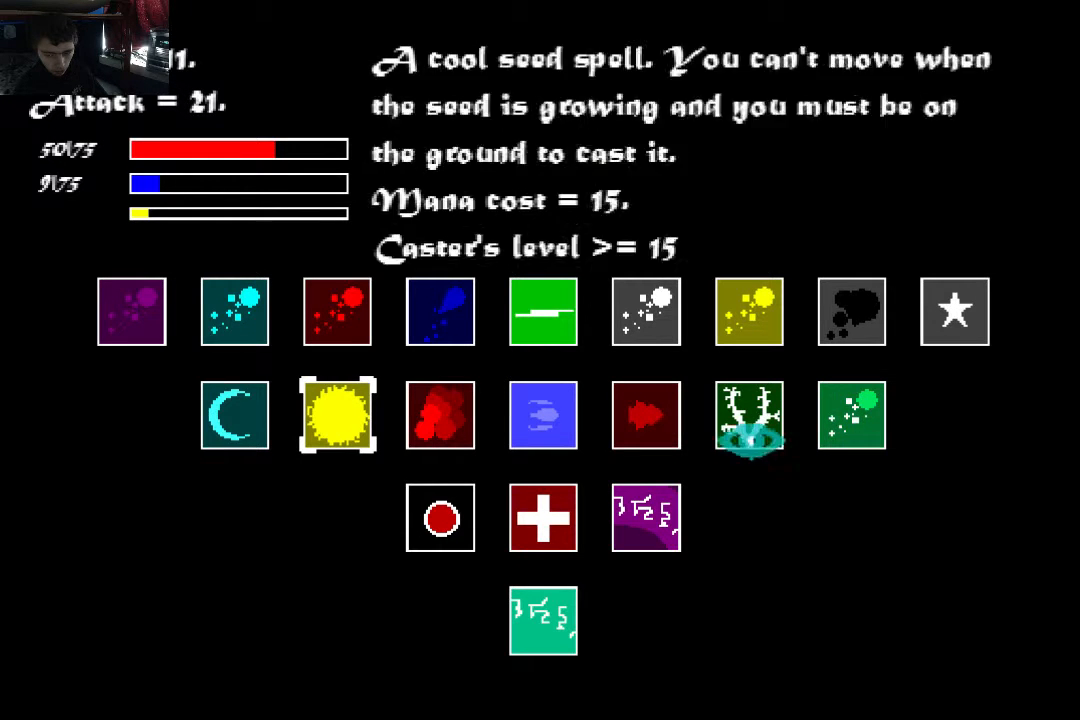
Close the spell menu and return to the grey stone level with light equipped.
left_click(336, 414)
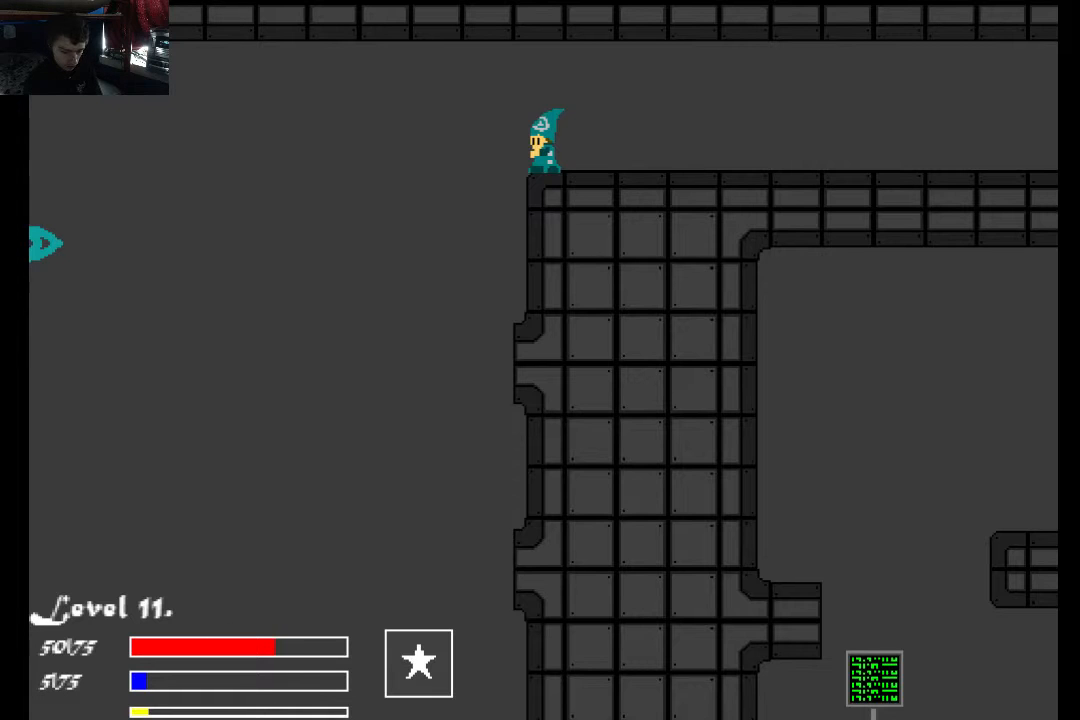
Select the advanced sun spell (mana cost 15, caster level 10) for the level 11 wizard.
left_click(418, 664)
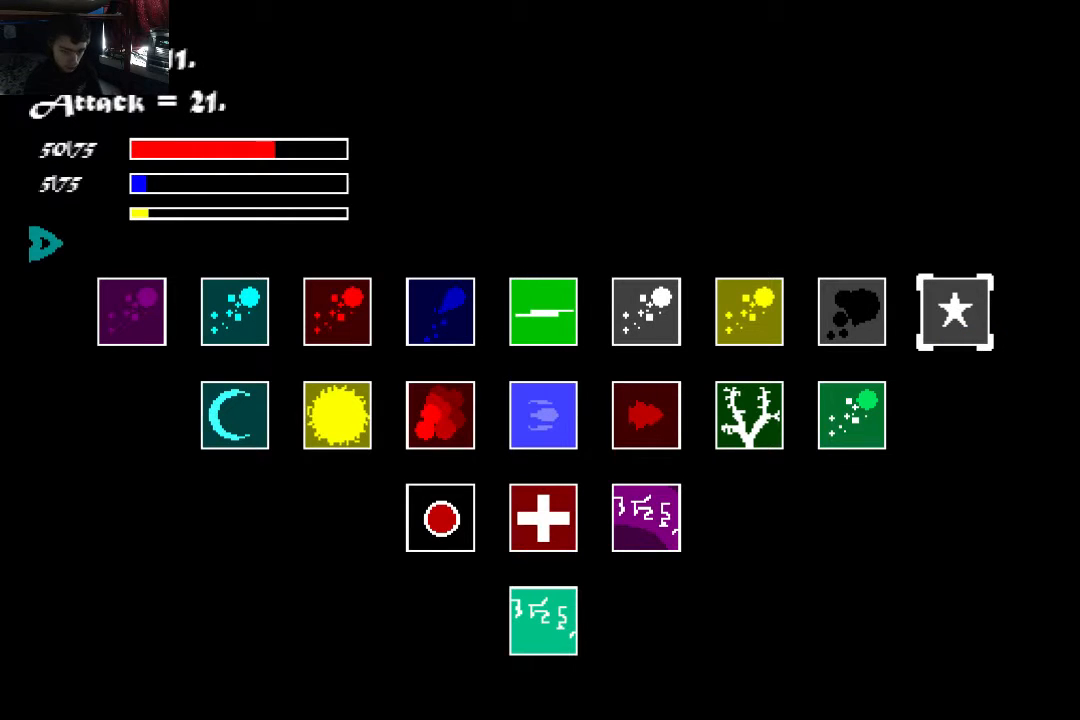
left_click(336, 414)
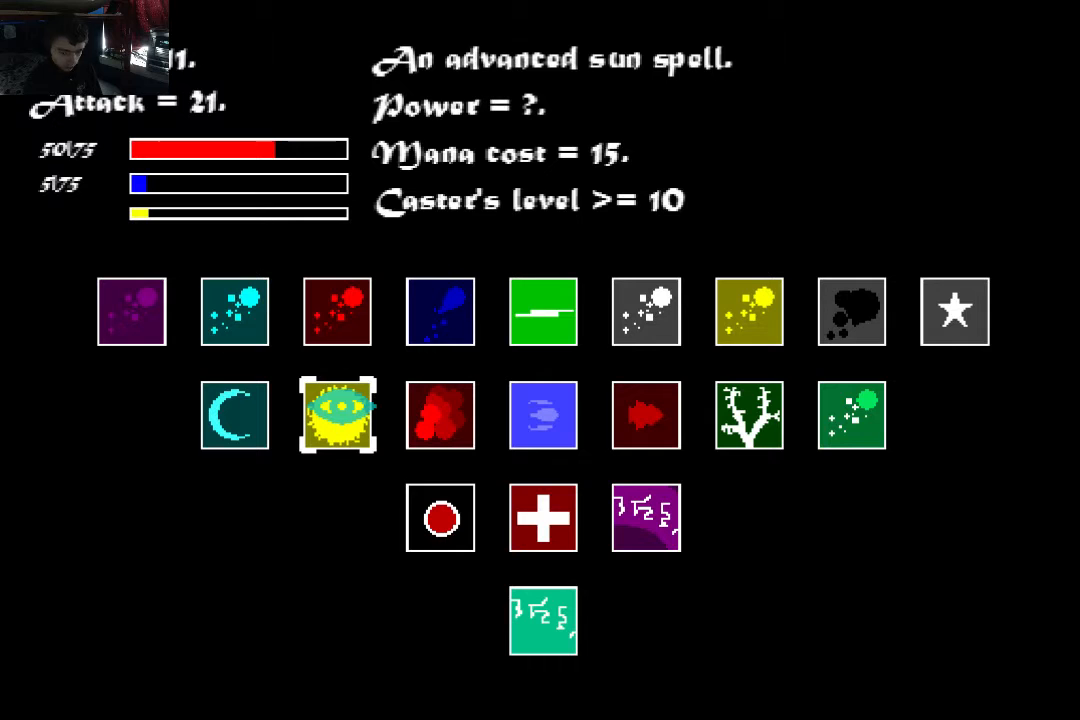